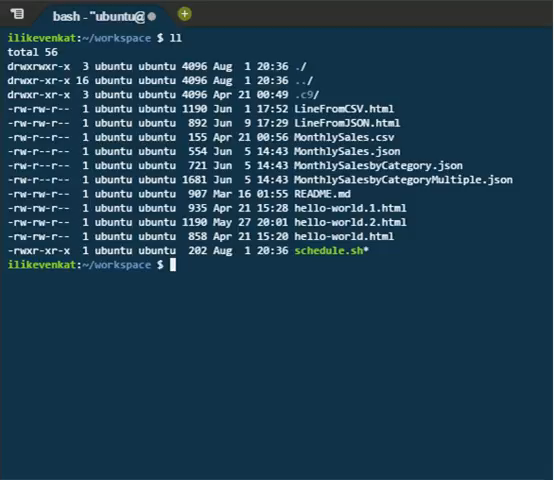
# - Print schedule.sh, which sleeps until 20:35 and then writes sucess.txt
pyautogui.write('cat schedule.sh')
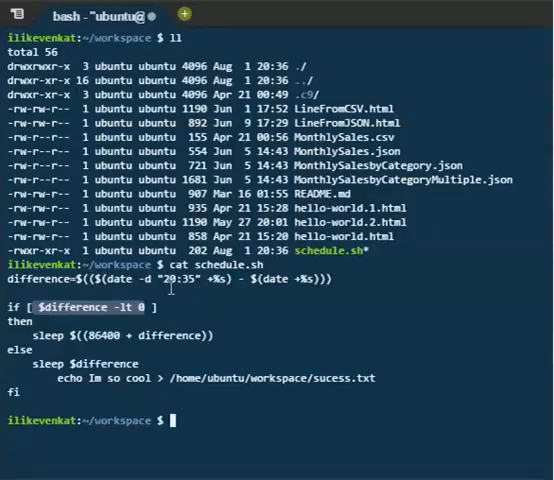
pyautogui.moveTo(190, 419)
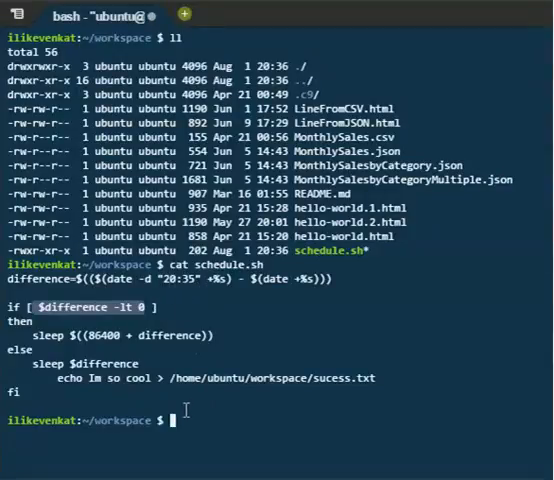
# - Run date to check the server time, 20:38:30 UTC on Mon Aug 1 2016
pyautogui.write('date')
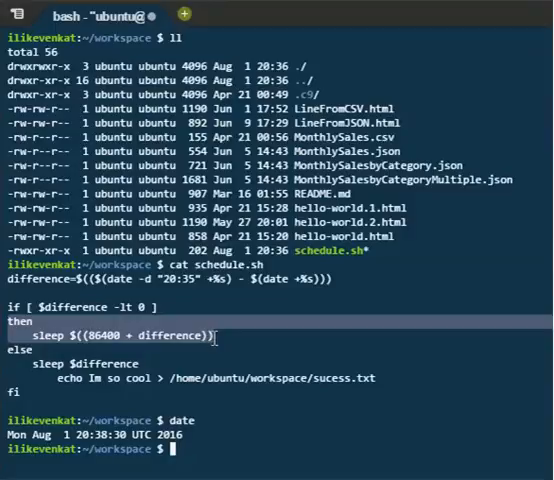
pyautogui.moveTo(117, 335)
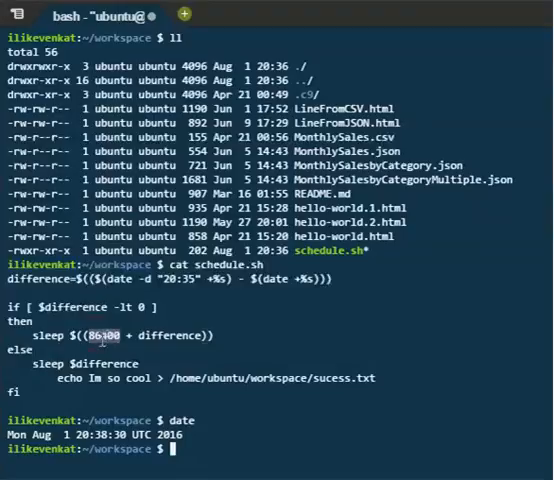
pyautogui.moveTo(135, 358)
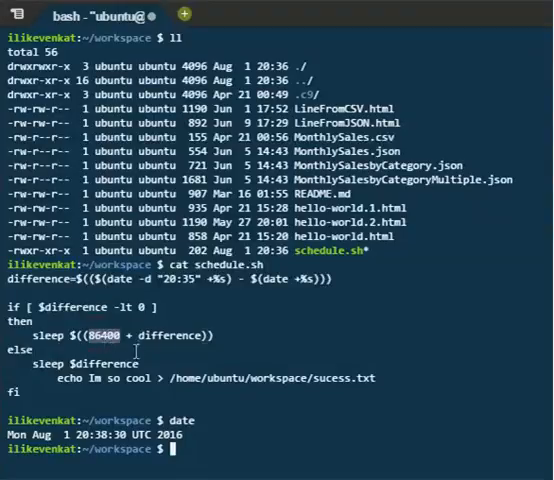
pyautogui.moveTo(147, 335)
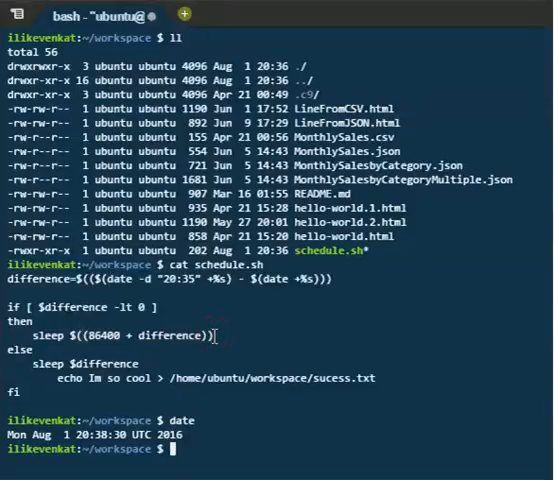
pyautogui.moveTo(240, 358)
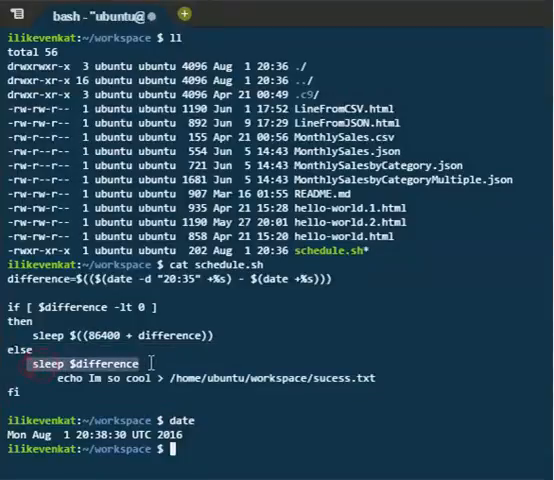
pyautogui.moveTo(210, 363)
pyautogui.write('date')
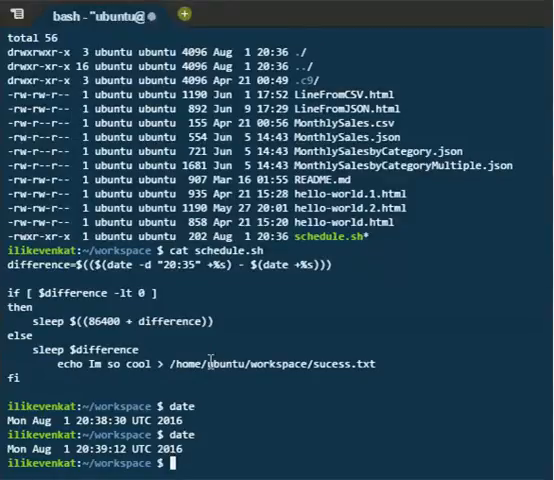
# - Open schedule.sh in vi and edit the start time in its date -d line
pyautogui.write('vi')
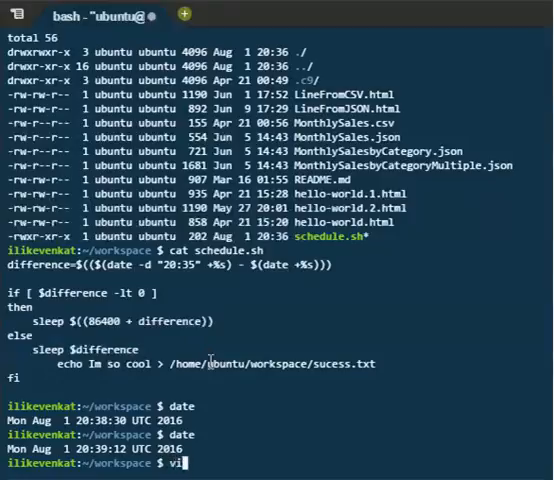
pyautogui.write('sc')
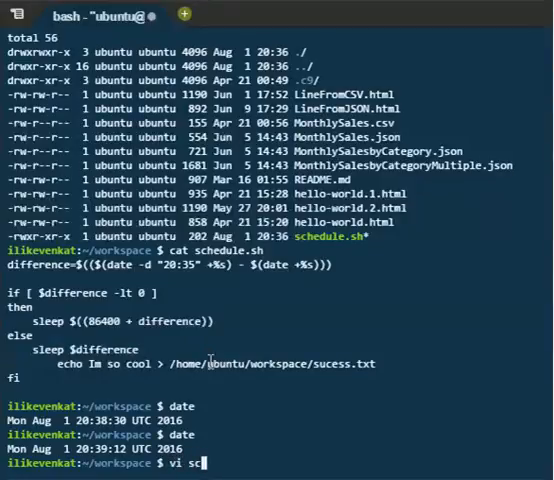
pyautogui.press('BackSpace')
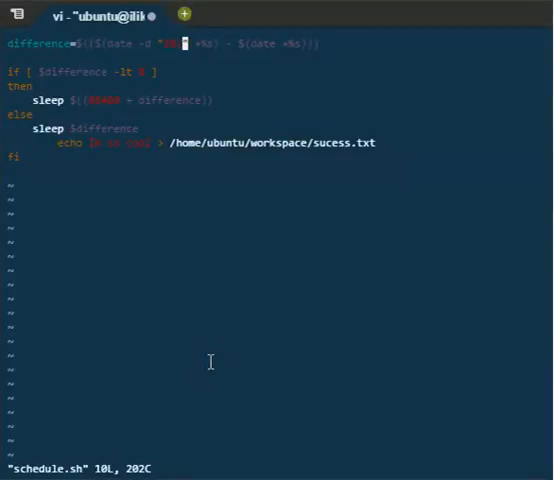
pyautogui.press('i')
pyautogui.write('ll')
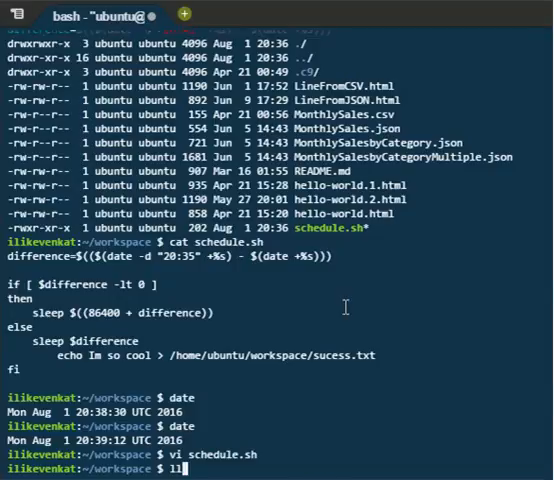
# - List the workspace files, check the time, and launch ./schedule.sh under nohup
pyautogui.press('Return')
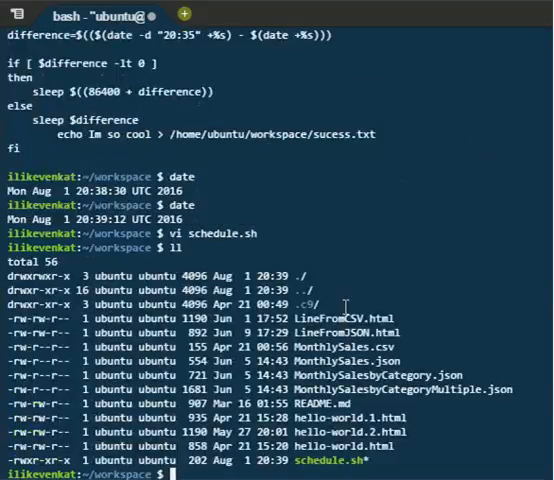
pyautogui.write('date')
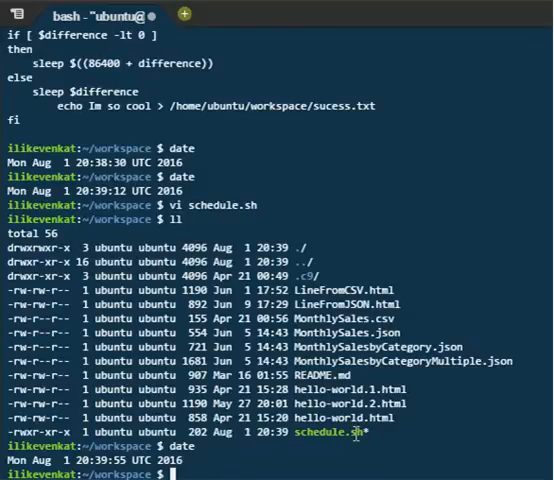
pyautogui.write('n')
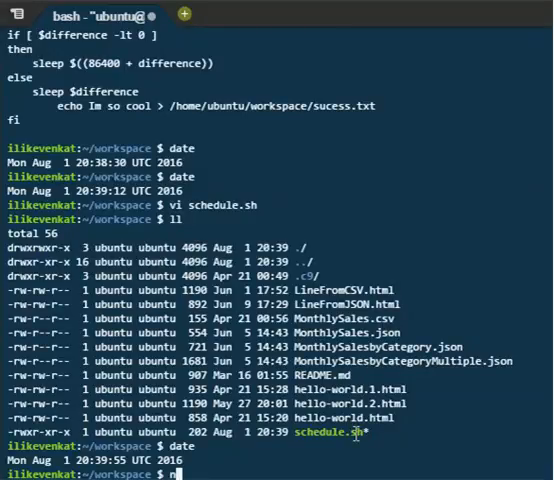
pyautogui.write('nohup')
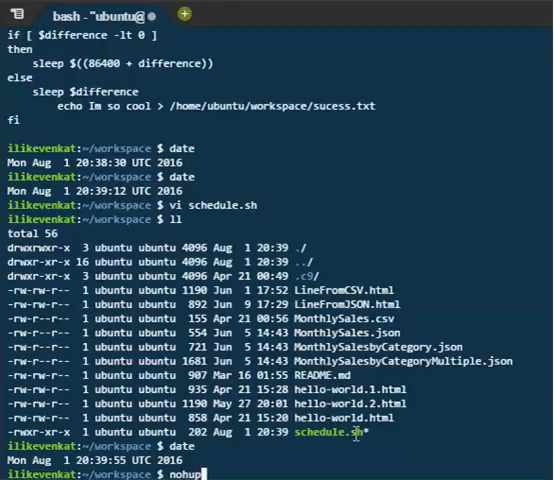
pyautogui.write('./schedule.sh')
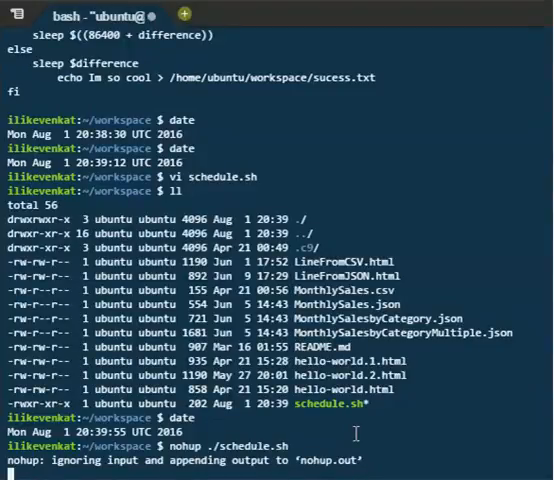
pyautogui.moveTo(140, 15)
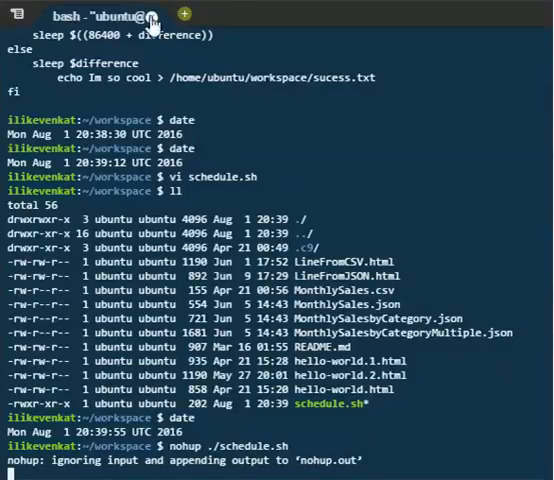
pyautogui.moveTo(175, 91)
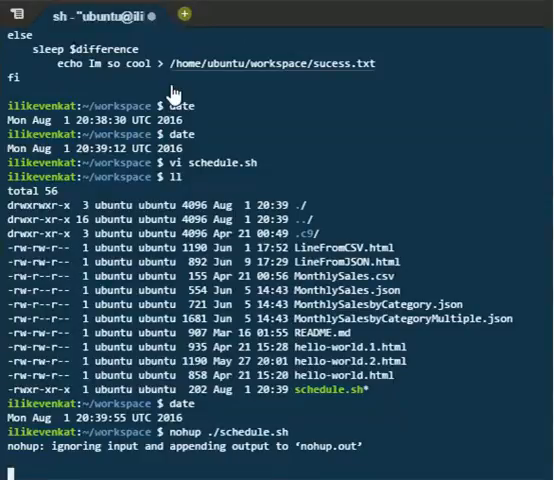
# - Scroll down to the fresh bash prompts below the nohup ./schedule.sh output
pyautogui.scroll(-3)
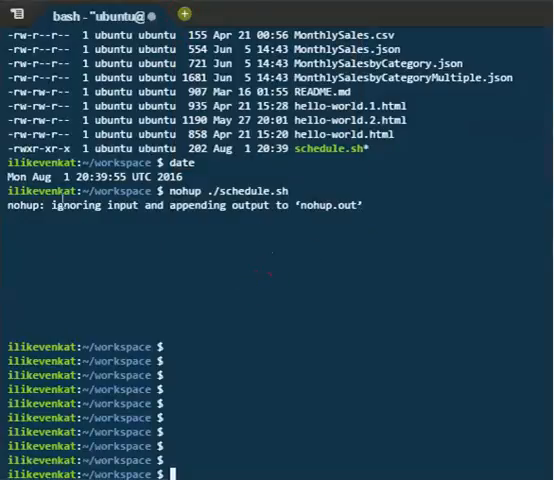
pyautogui.moveTo(265, 245)
pyautogui.write('date')
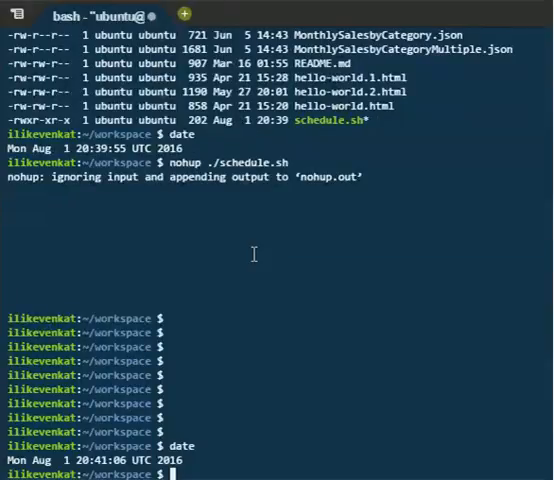
# - List the workspace files with ll and pick out the new sucess.txt
pyautogui.write('ll')
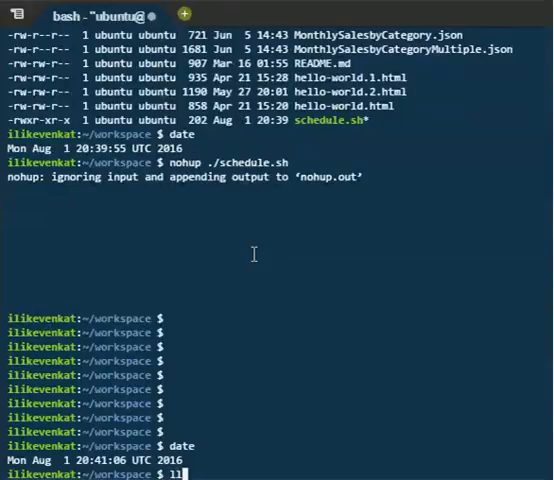
pyautogui.press('Return')
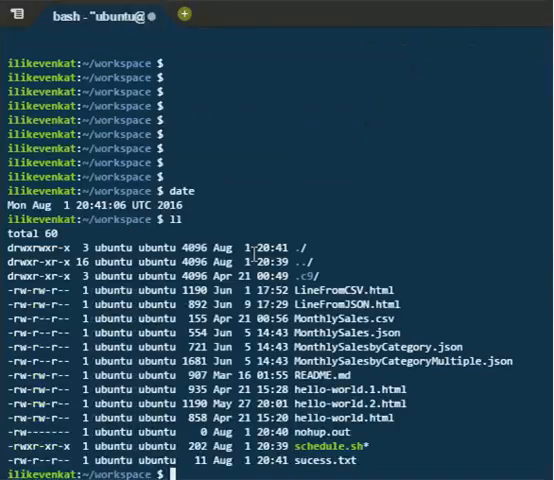
pyautogui.doubleClick(310, 456)
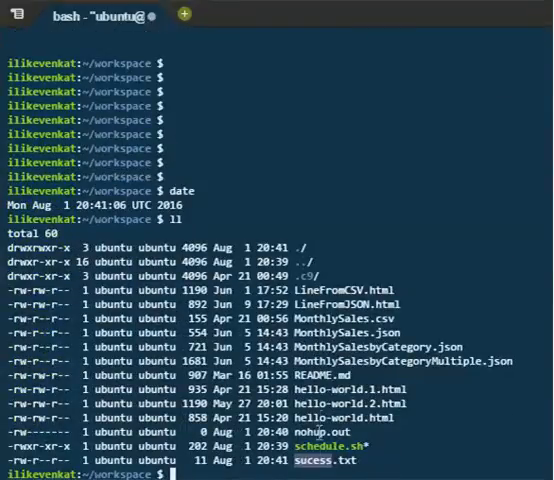
# - Print sucess.txt to confirm it contains 'Im so cool'
pyautogui.write('c')
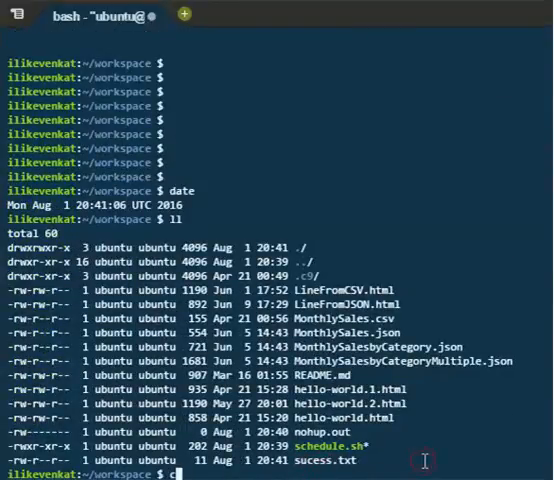
pyautogui.write('at difference=$(($(date -d "4:00" +%s) - $(date +%s)))')
pyautogui.write('cat')
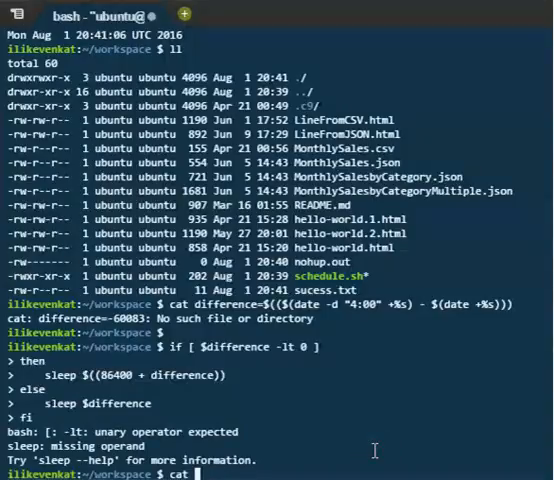
pyautogui.write('s')
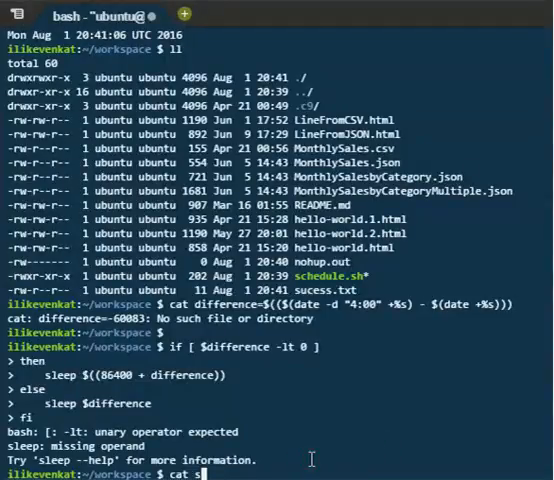
pyautogui.press('Return')
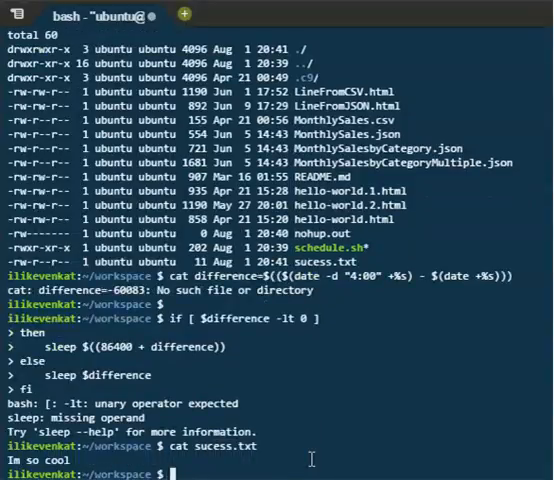